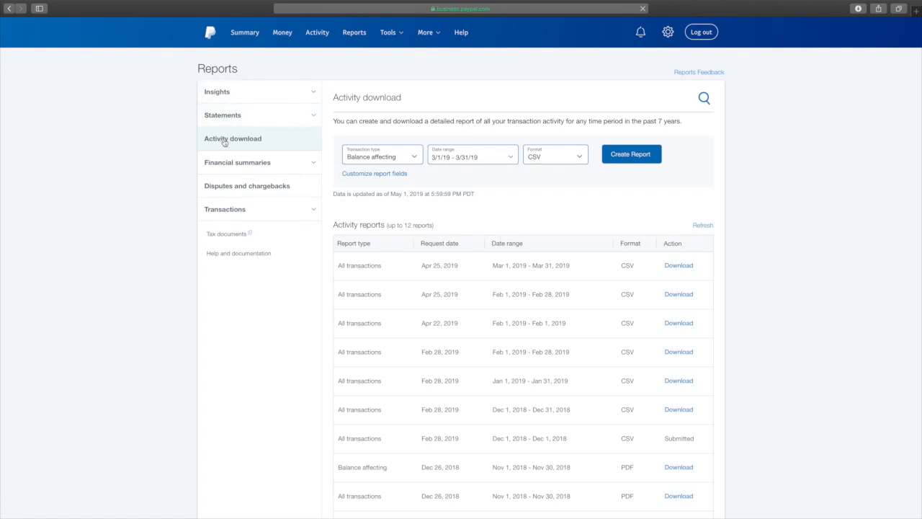
{"action": "mouse_move", "coordinate": [239, 144]}
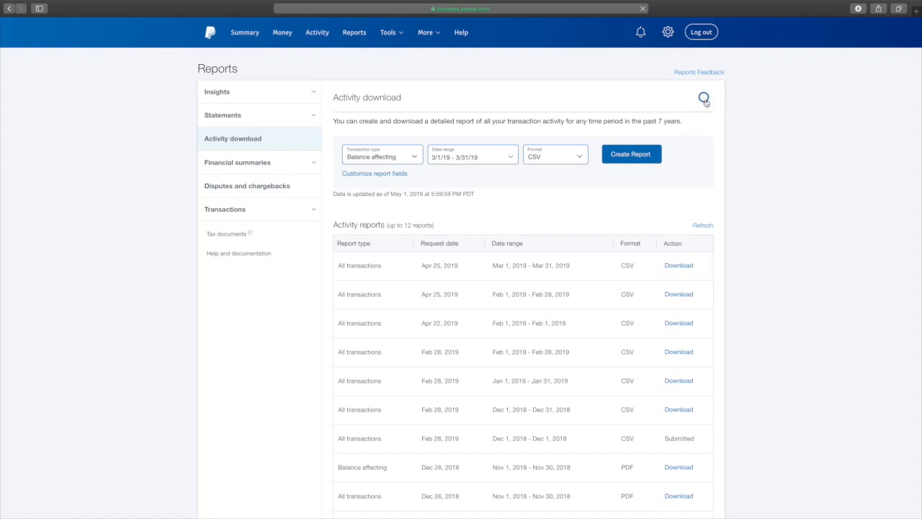
Search PayPal transactions with the keyword 'shipping'.
{"action": "left_click", "coordinate": [703, 98]}
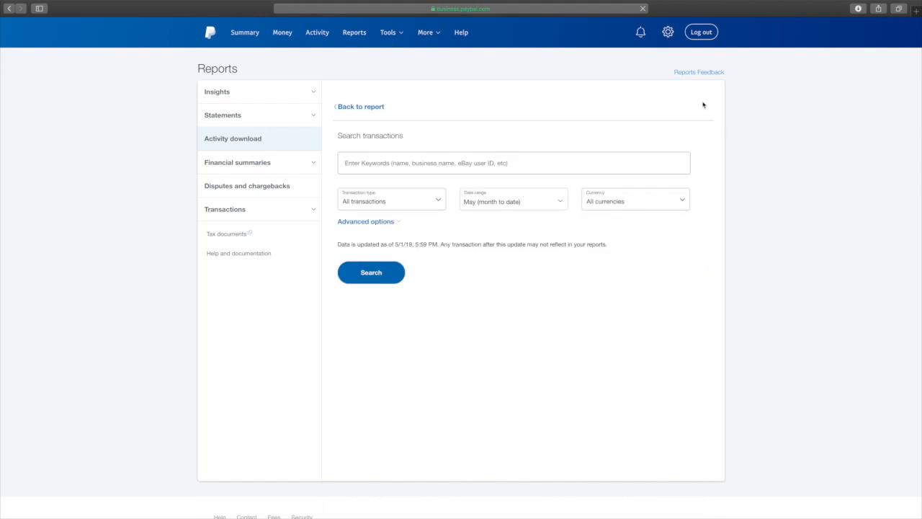
{"action": "left_click", "coordinate": [513, 161]}
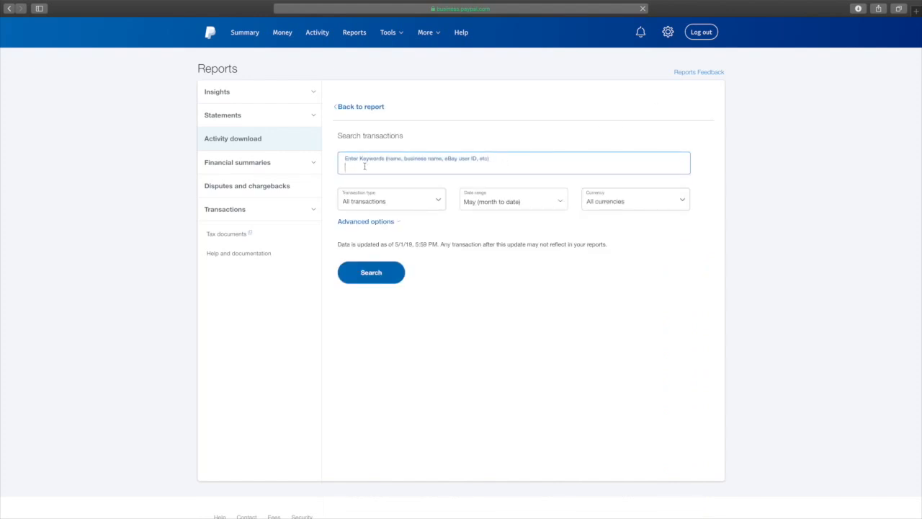
{"action": "type", "text": "shipping"}
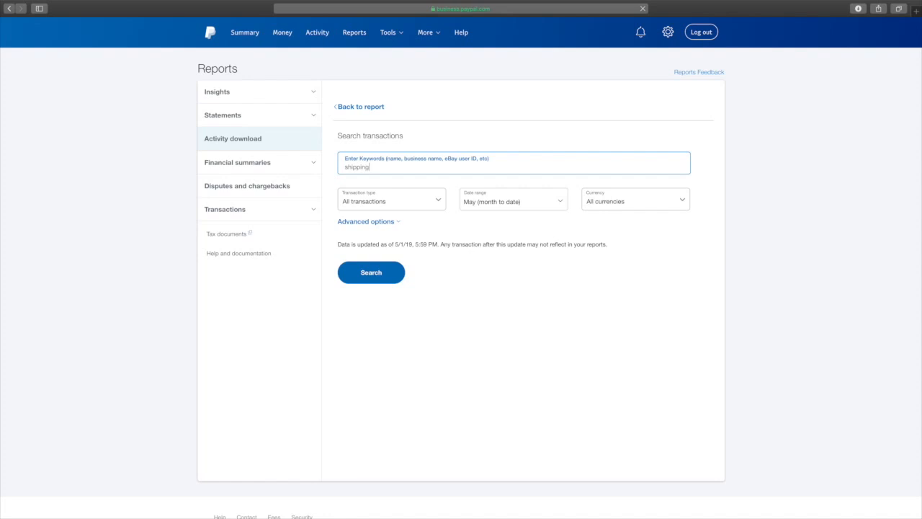
{"action": "left_click", "coordinate": [513, 199]}
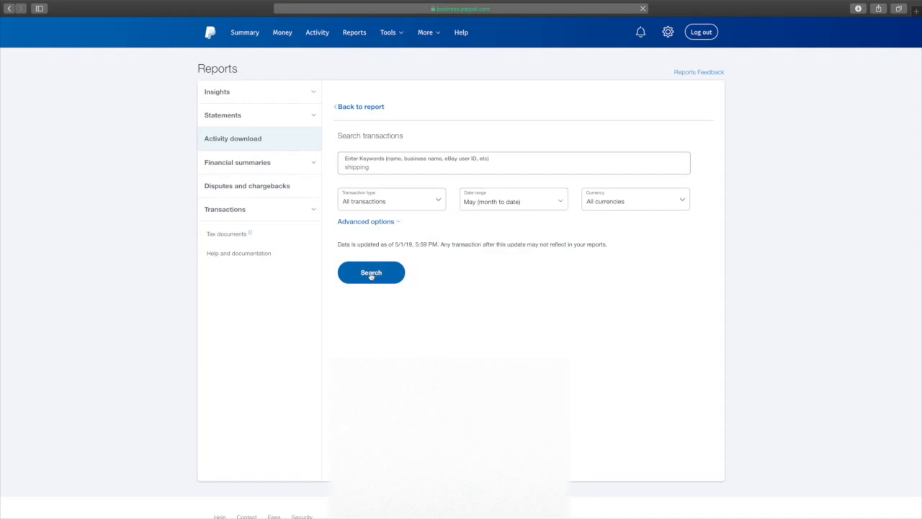
Run the search to list the eBay Inc Shipping payments.
{"action": "left_click", "coordinate": [372, 273]}
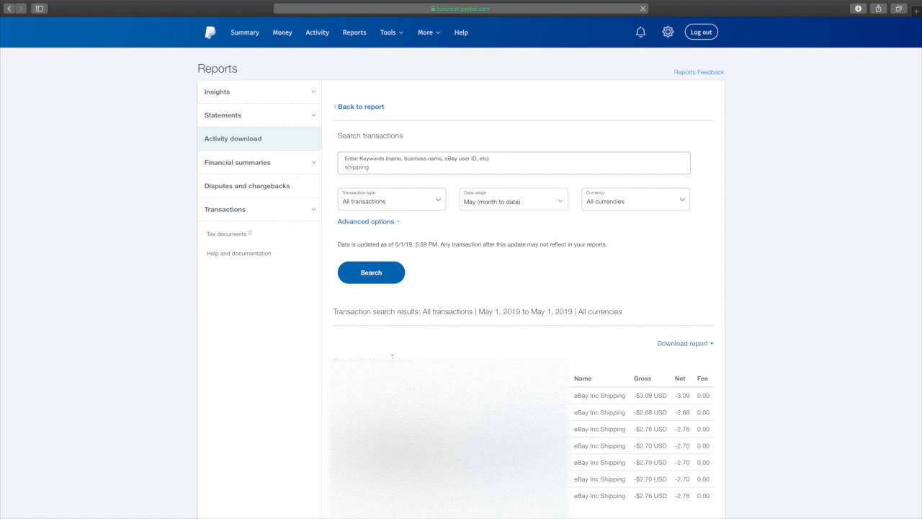
{"action": "mouse_move", "coordinate": [464, 353]}
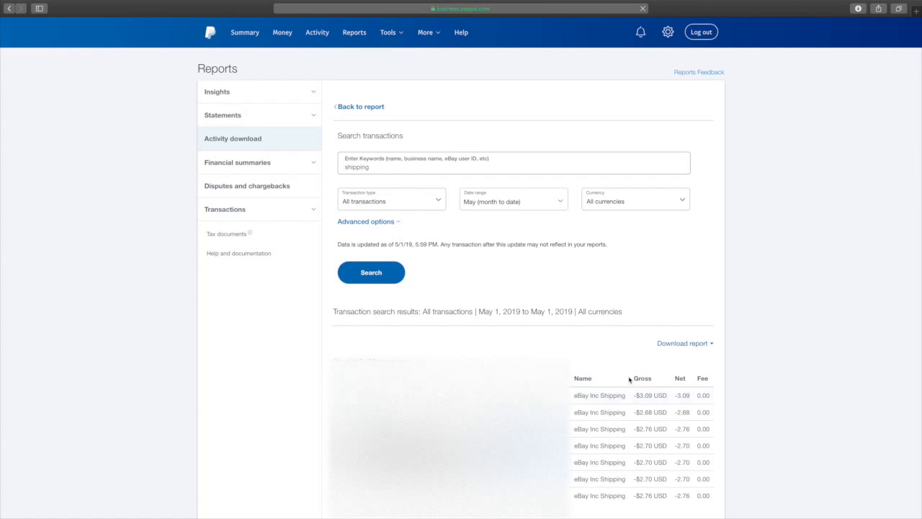
{"action": "mouse_move", "coordinate": [582, 366]}
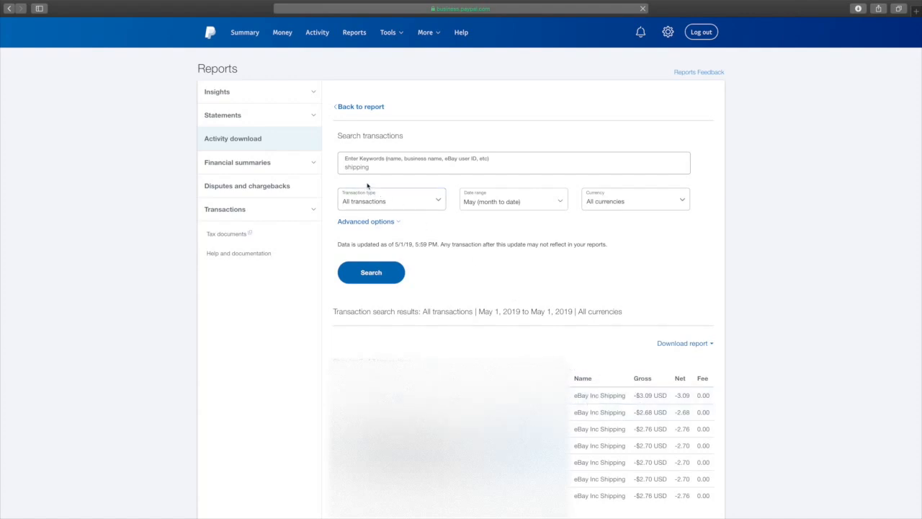
{"action": "double_click", "coordinate": [356, 167]}
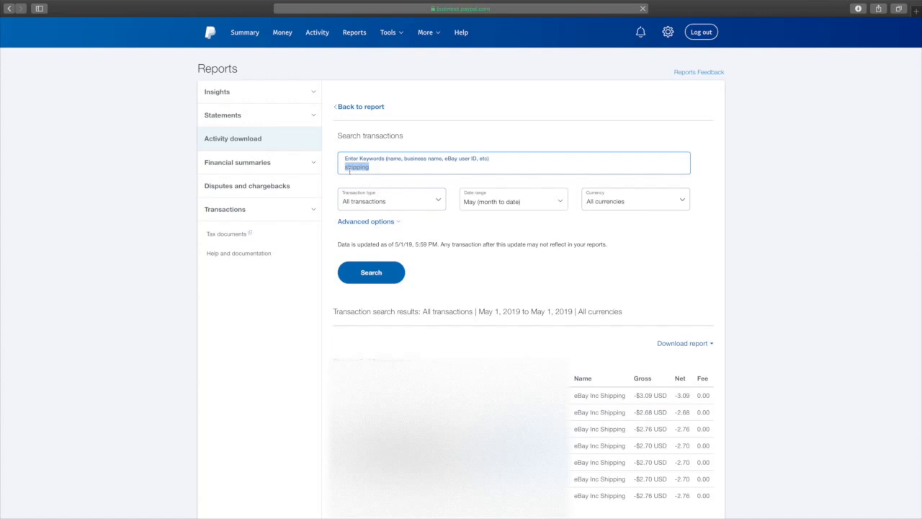
{"action": "type", "text": "eBay inc"}
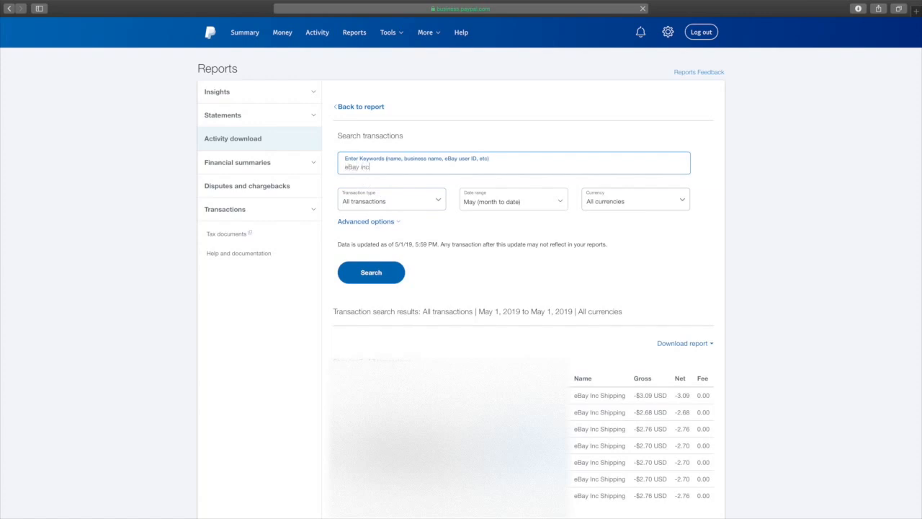
{"action": "type", "text": "shipping"}
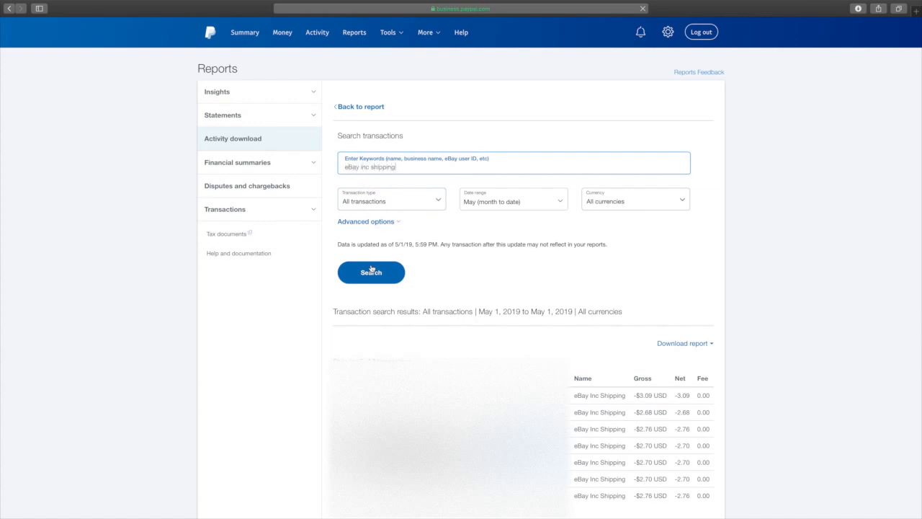
{"action": "double_click", "coordinate": [359, 167]}
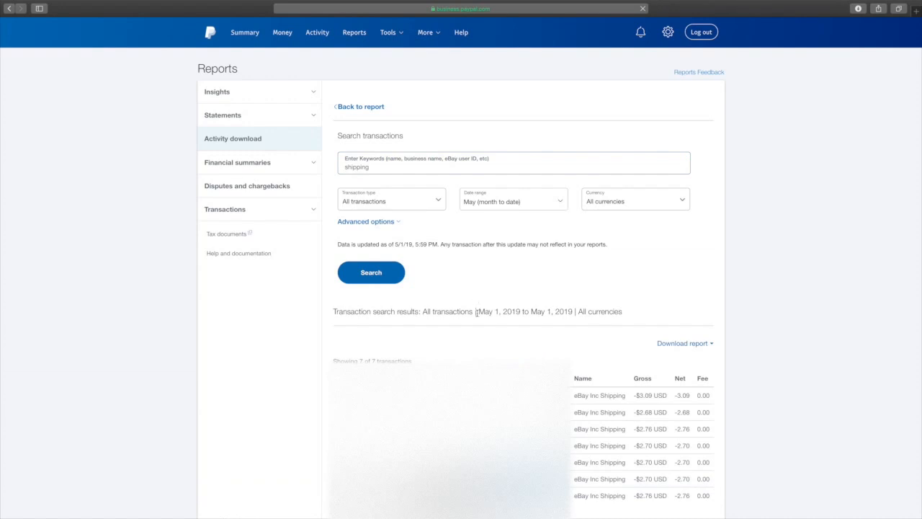
Download the shipping results report as a CSV file.
{"action": "scroll", "scroll_direction": "down", "scroll_amount": 3}
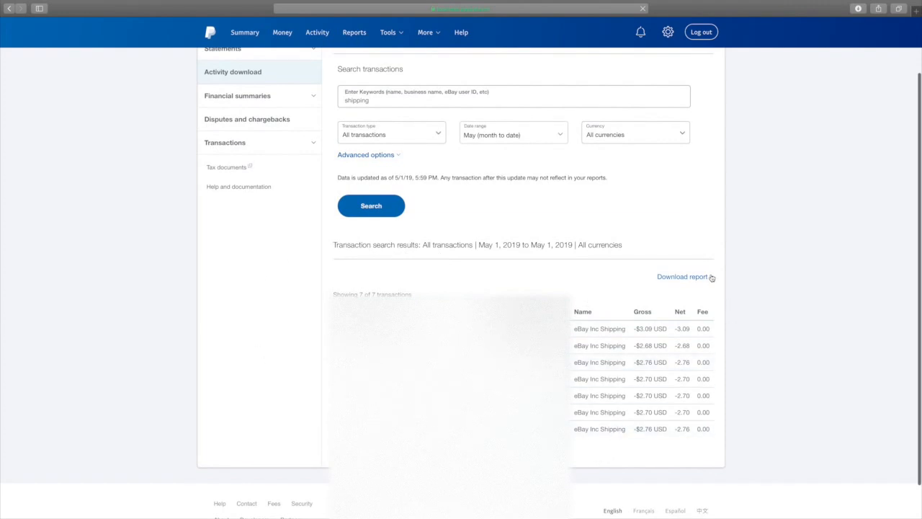
{"action": "left_click", "coordinate": [681, 276]}
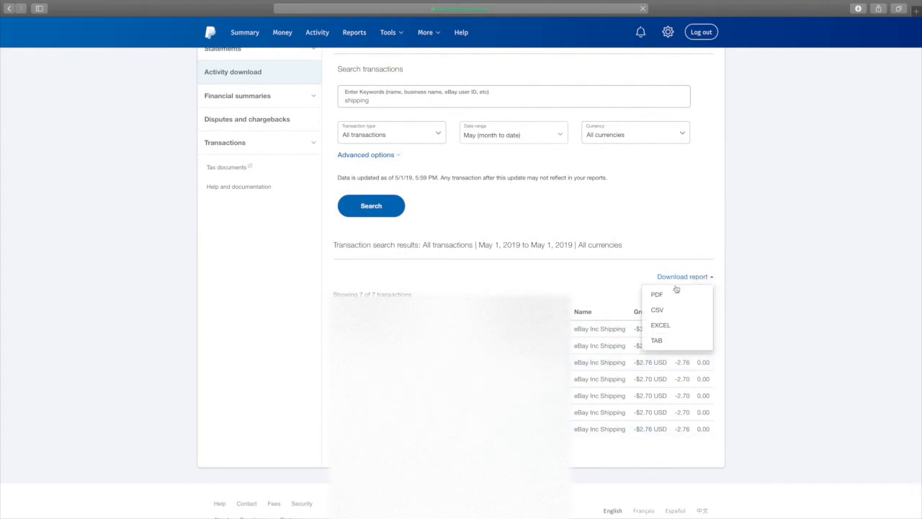
{"action": "mouse_move", "coordinate": [657, 309]}
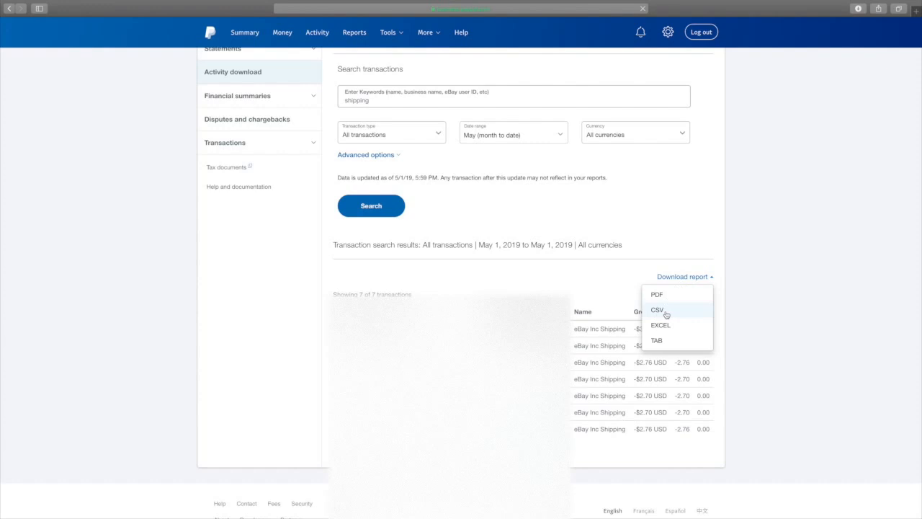
{"action": "left_click", "coordinate": [656, 310]}
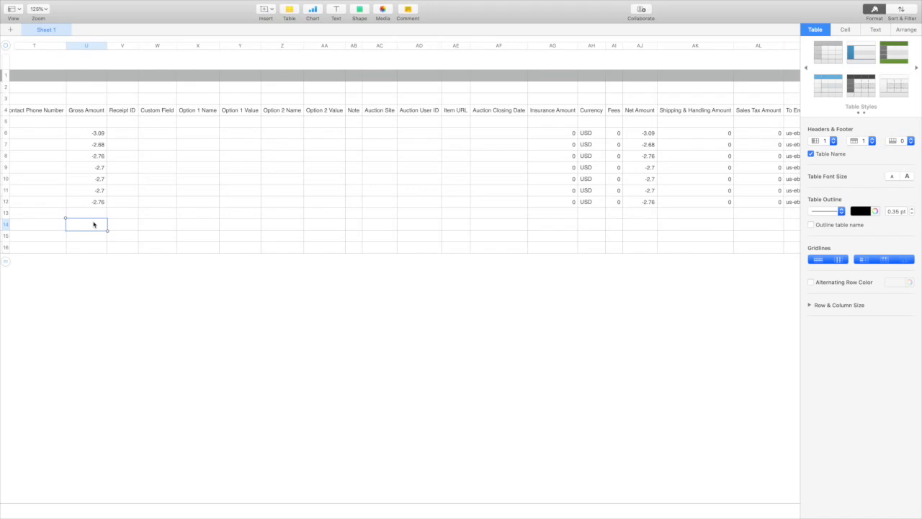
{"action": "mouse_move", "coordinate": [180, 225]}
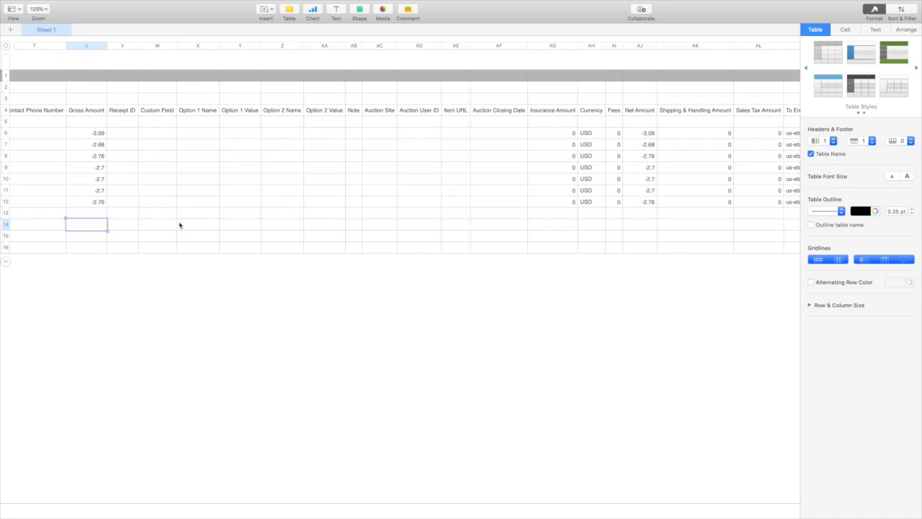
Total the seven Gross Amount shipping charges and compare them with the Net Amount column.
{"action": "left_click", "coordinate": [87, 109]}
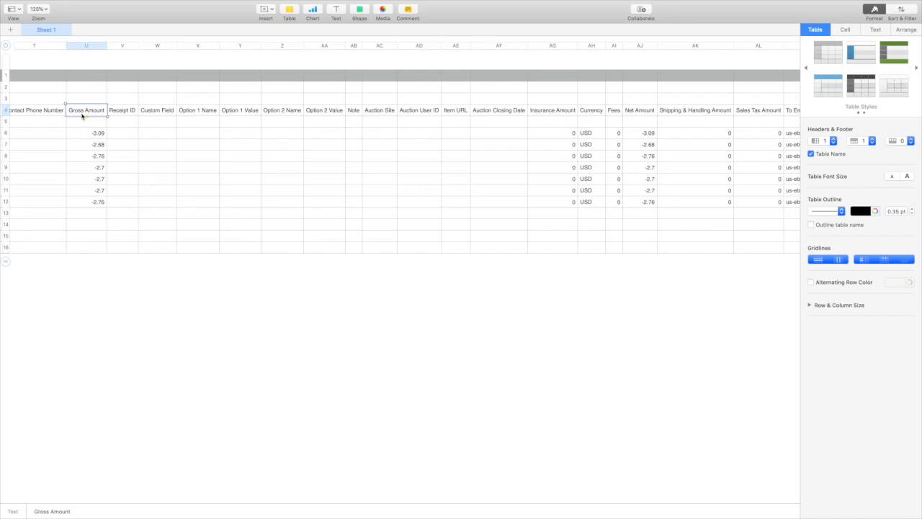
{"action": "left_click", "coordinate": [640, 110]}
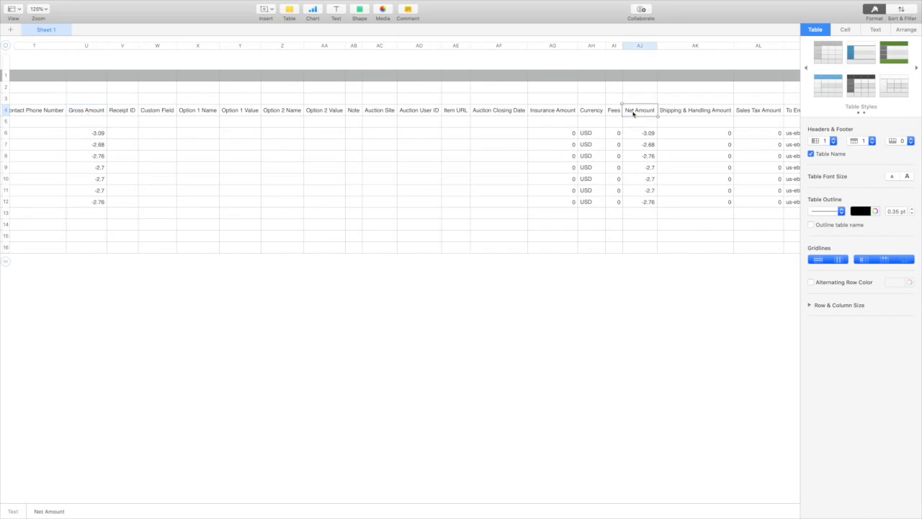
{"action": "mouse_move", "coordinate": [171, 118]}
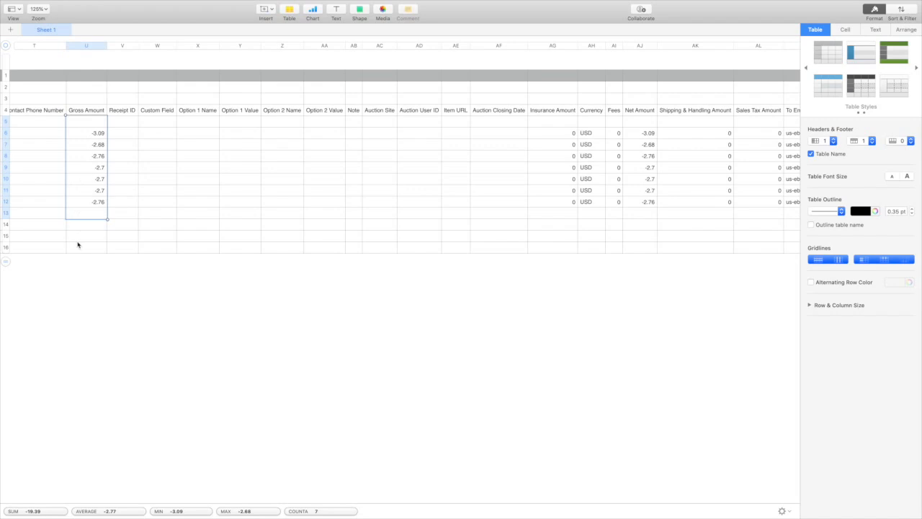
{"action": "left_click", "coordinate": [86, 225]}
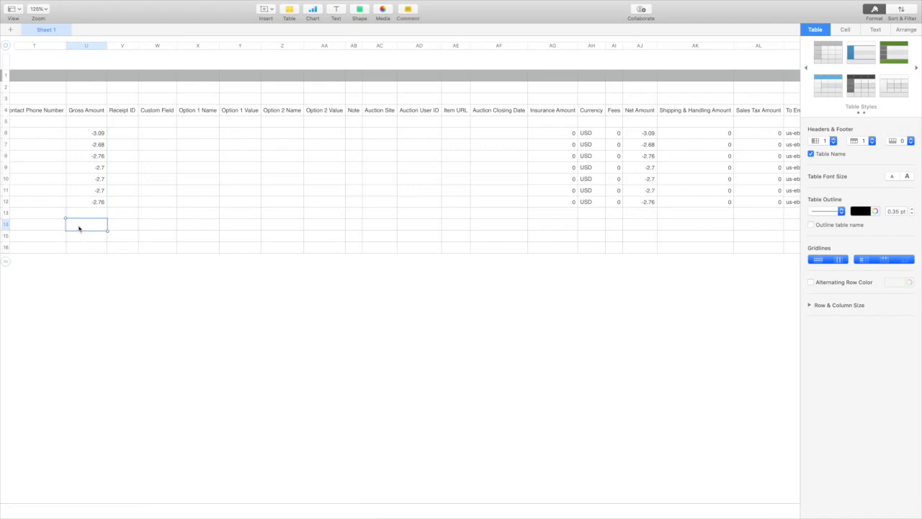